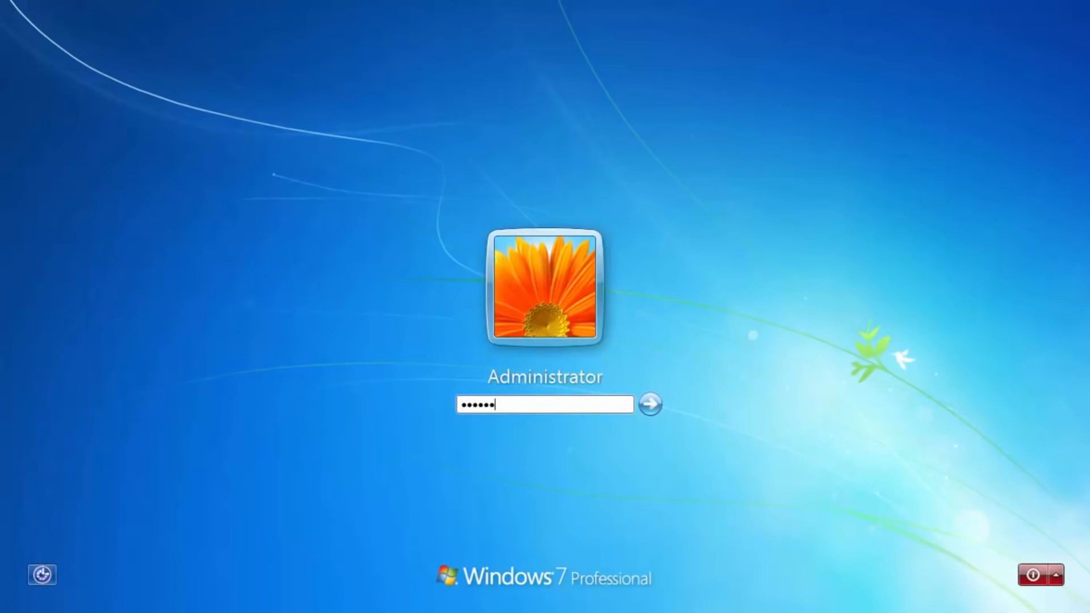
Submit the entered password to sign in as Administrator and reach the desktop
{"action": "left_click", "coordinate": [653, 404]}
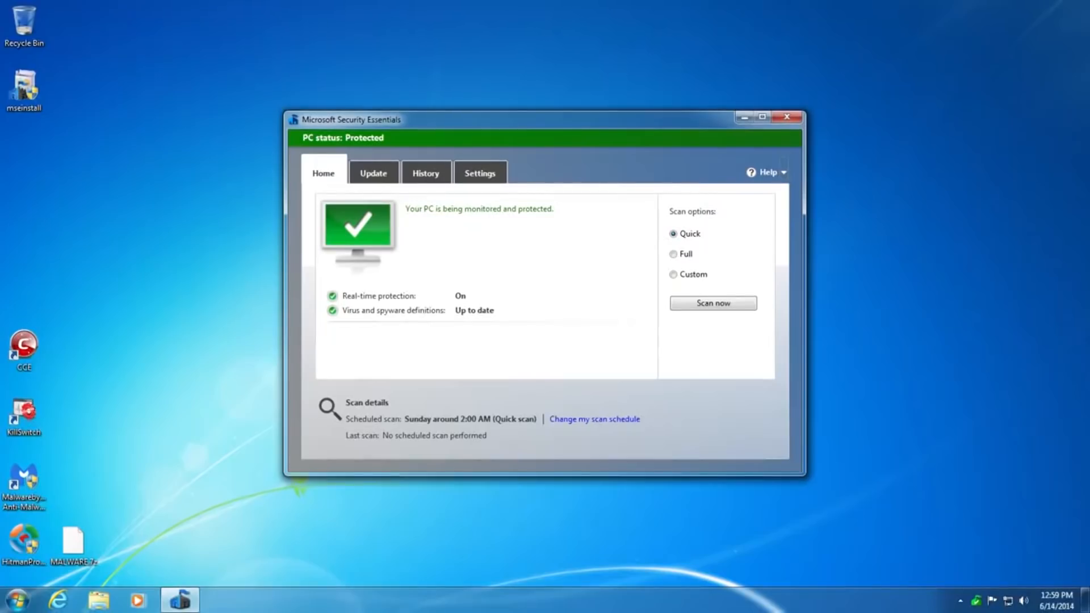
{"action": "mouse_move", "coordinate": [186, 213]}
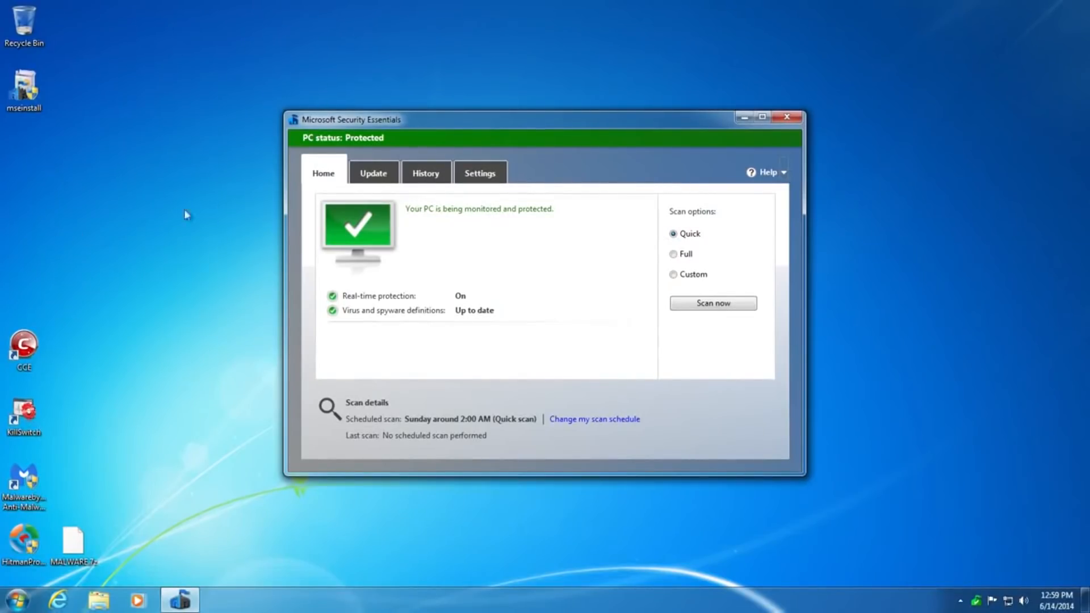
{"action": "mouse_move", "coordinate": [457, 142]}
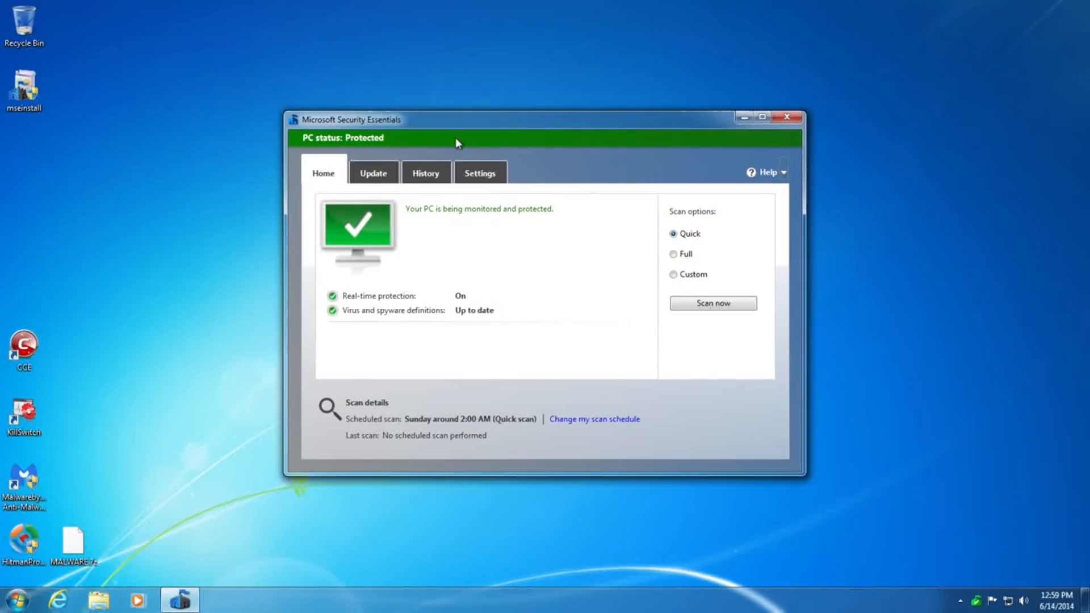
{"action": "mouse_move", "coordinate": [788, 175]}
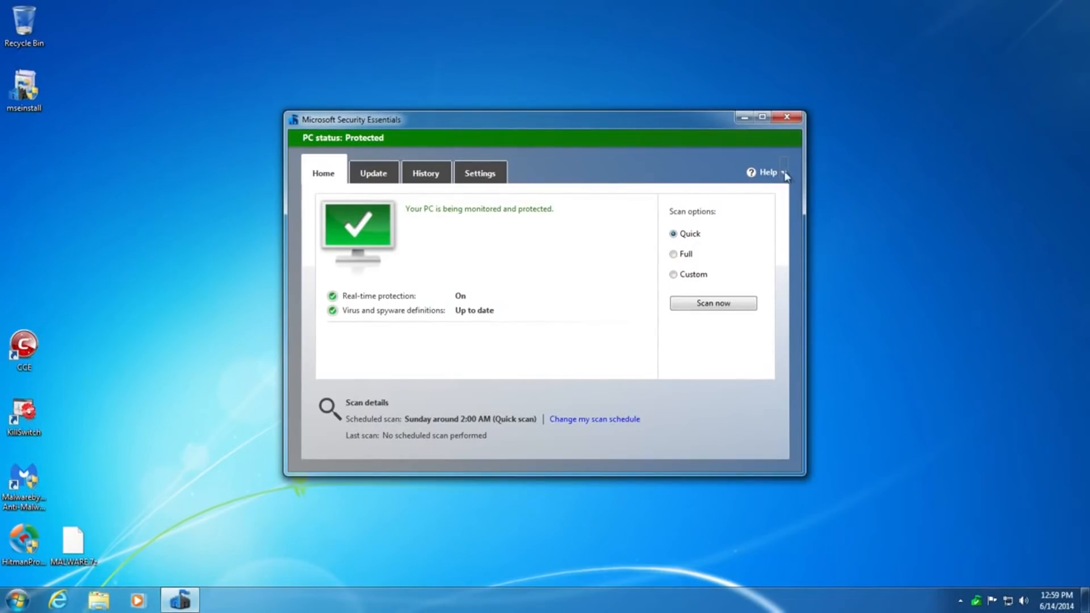
{"action": "left_click", "coordinate": [787, 172]}
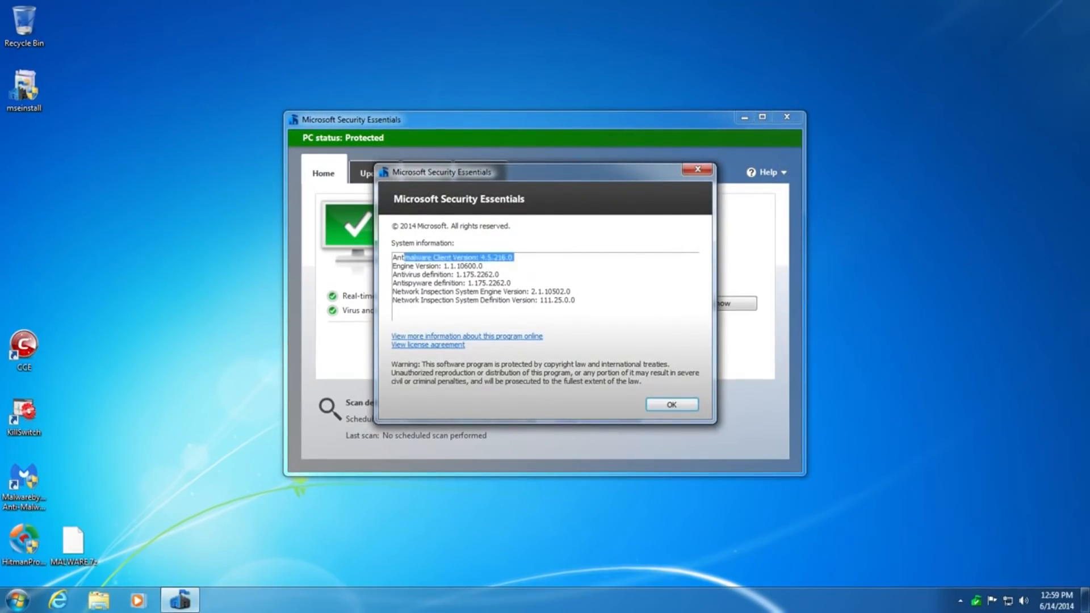
{"action": "left_click", "coordinate": [672, 404]}
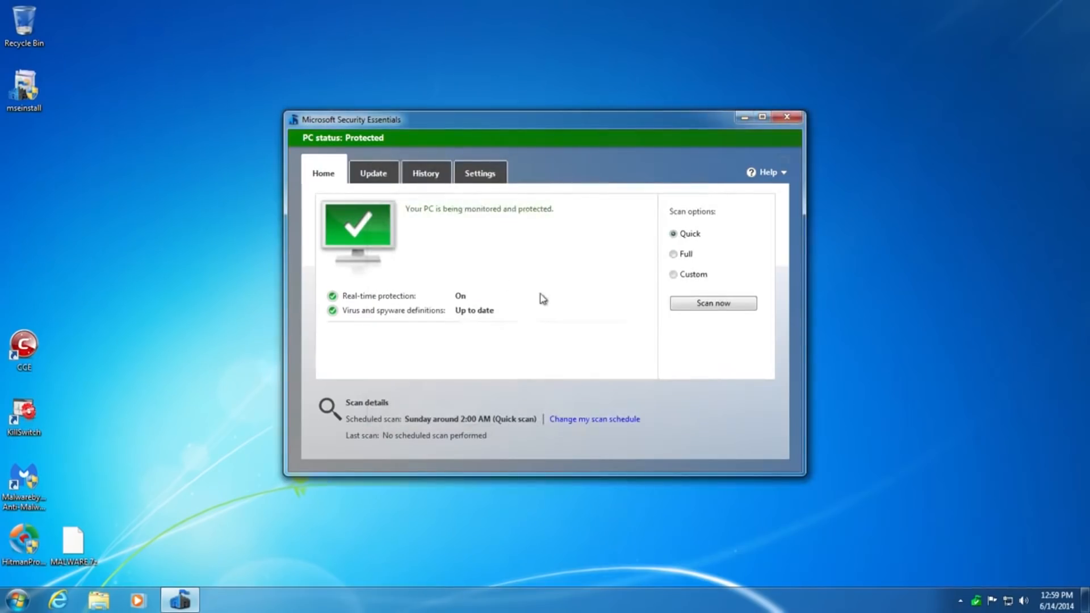
{"action": "mouse_move", "coordinate": [600, 363]}
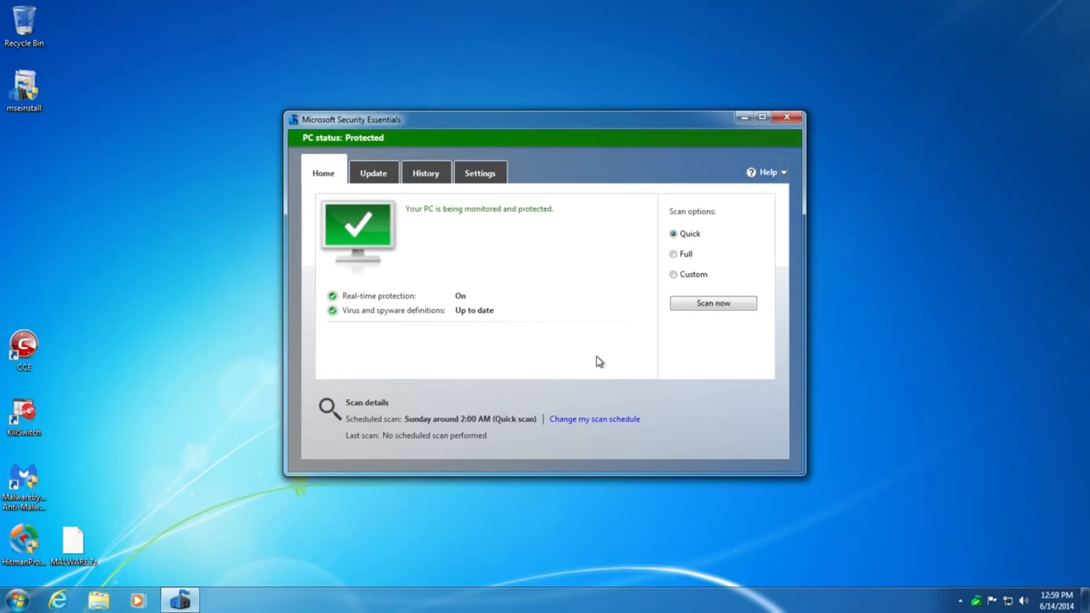
{"action": "mouse_move", "coordinate": [677, 180]}
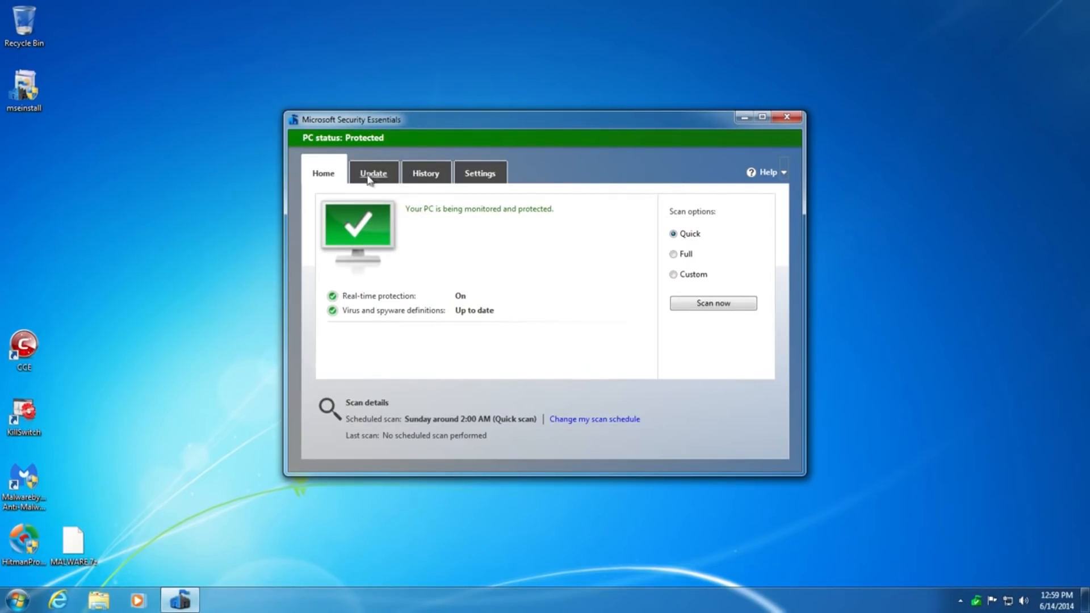
{"action": "mouse_move", "coordinate": [709, 217]}
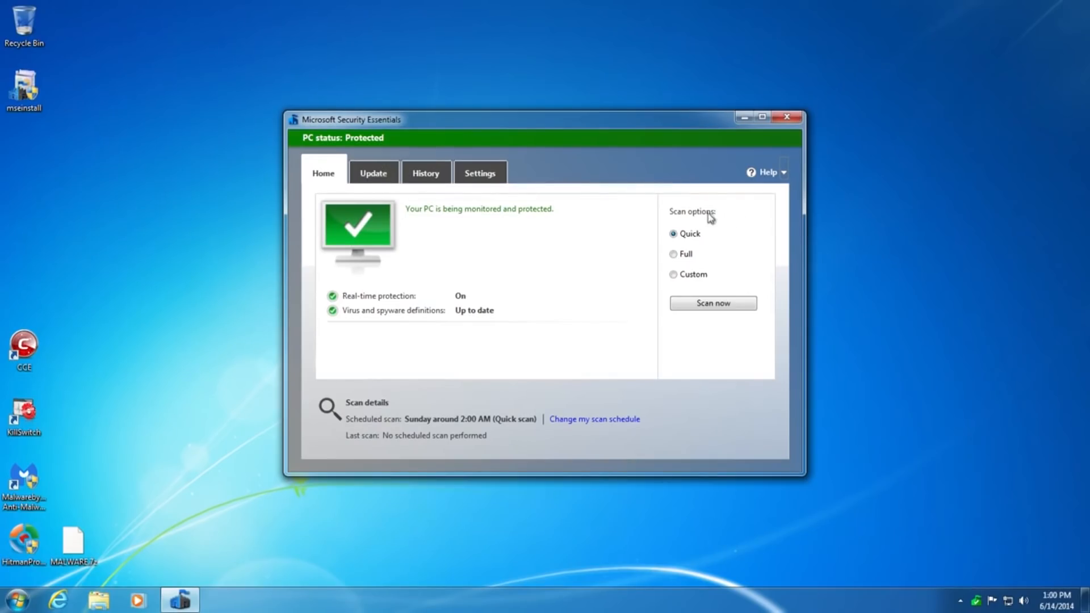
{"action": "mouse_move", "coordinate": [357, 312]}
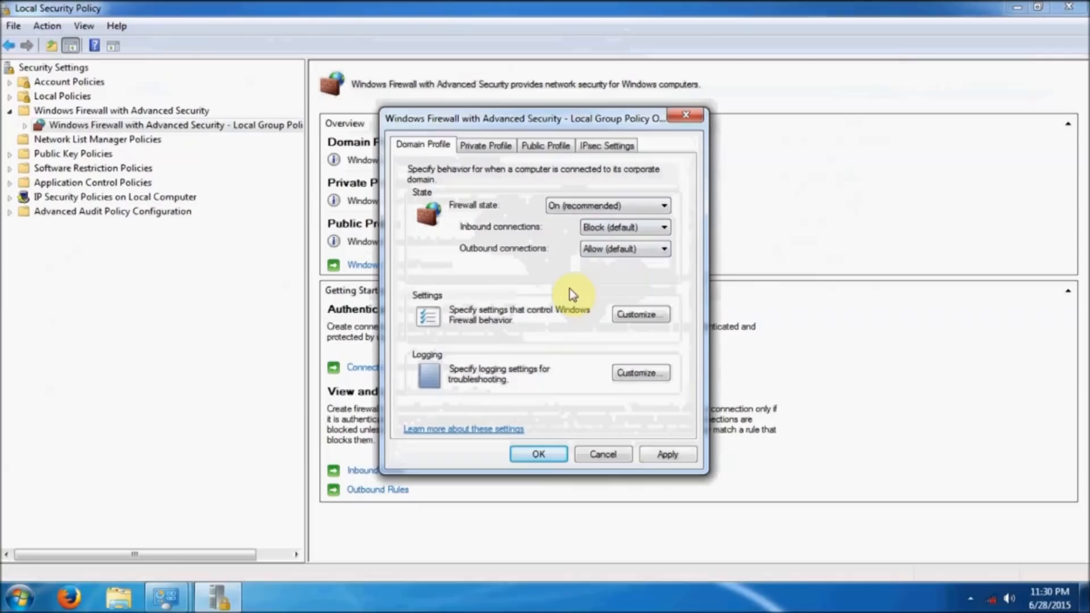
Set the domain profile's 'Display a notification' for blocked programs to Yes
{"action": "left_click", "coordinate": [640, 313]}
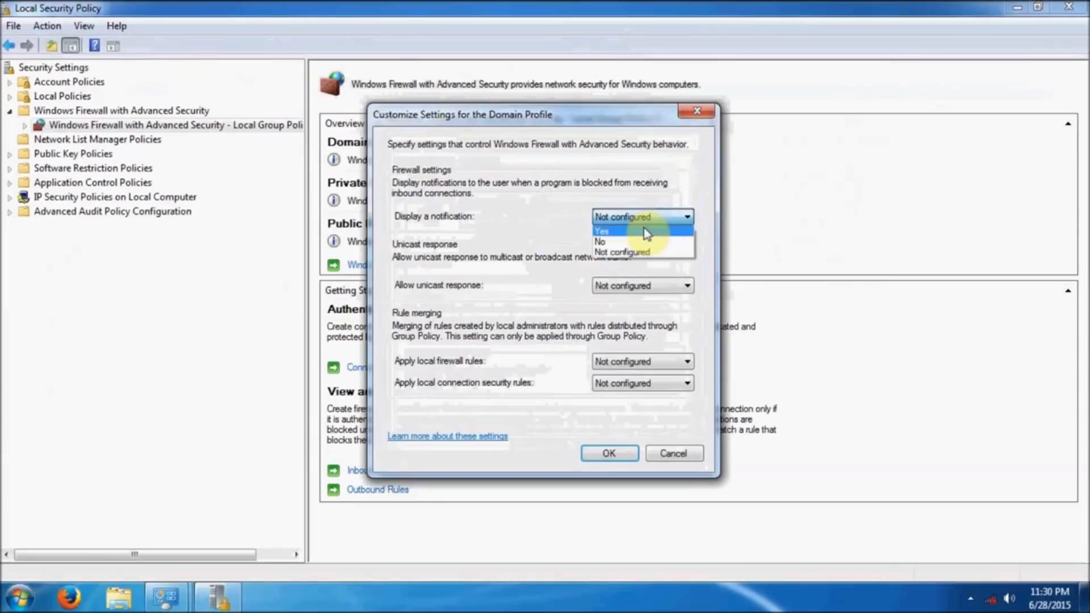
{"action": "left_click", "coordinate": [601, 230]}
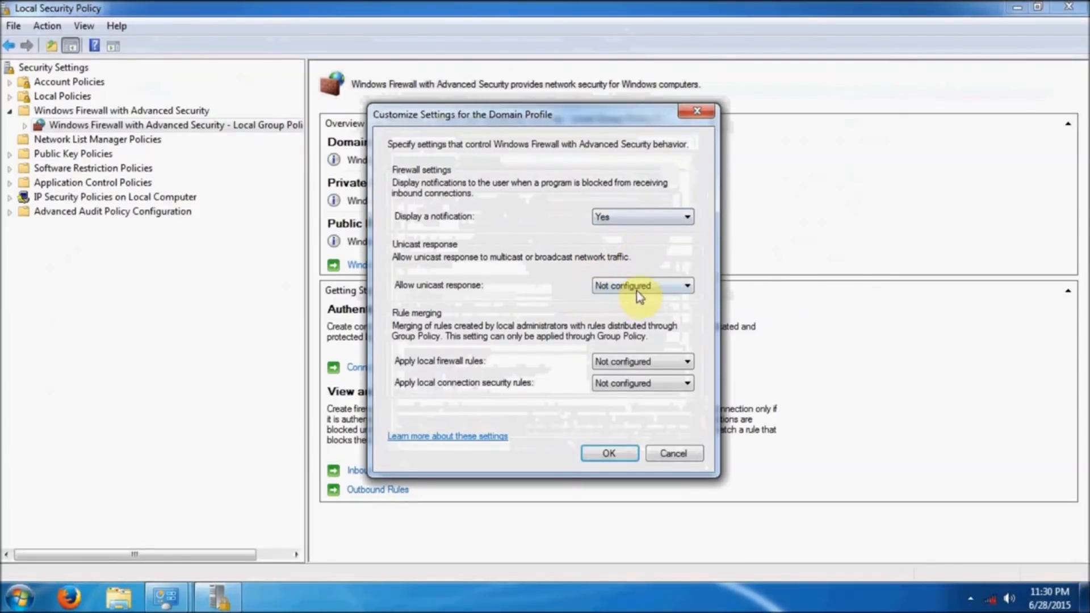
{"action": "left_click", "coordinate": [683, 286]}
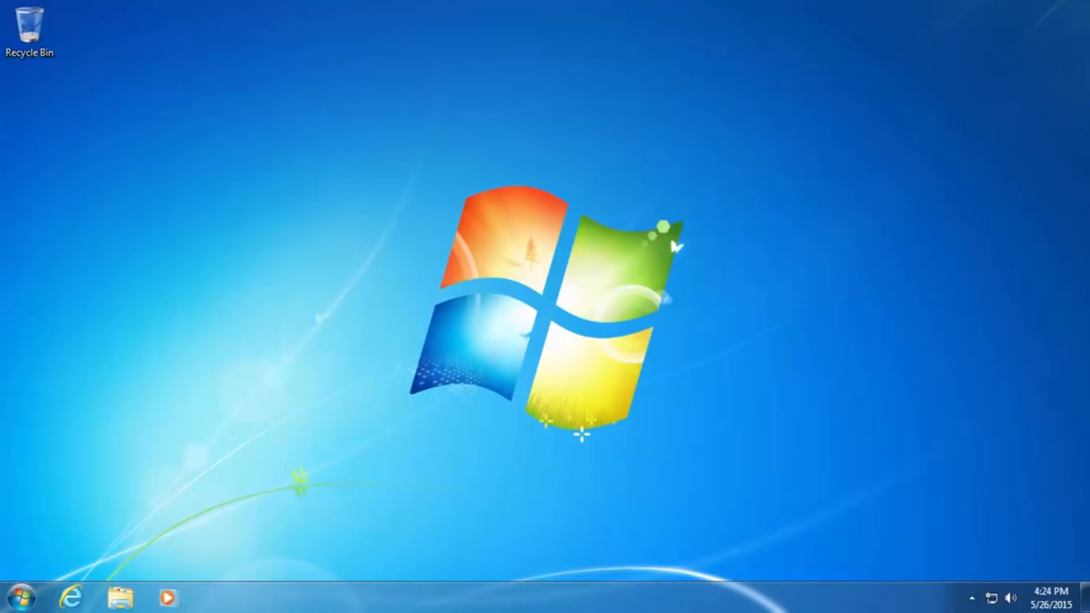
Launch Internet Explorer 11 maximized and accept the recommended security and privacy settings
{"action": "left_click", "coordinate": [70, 595]}
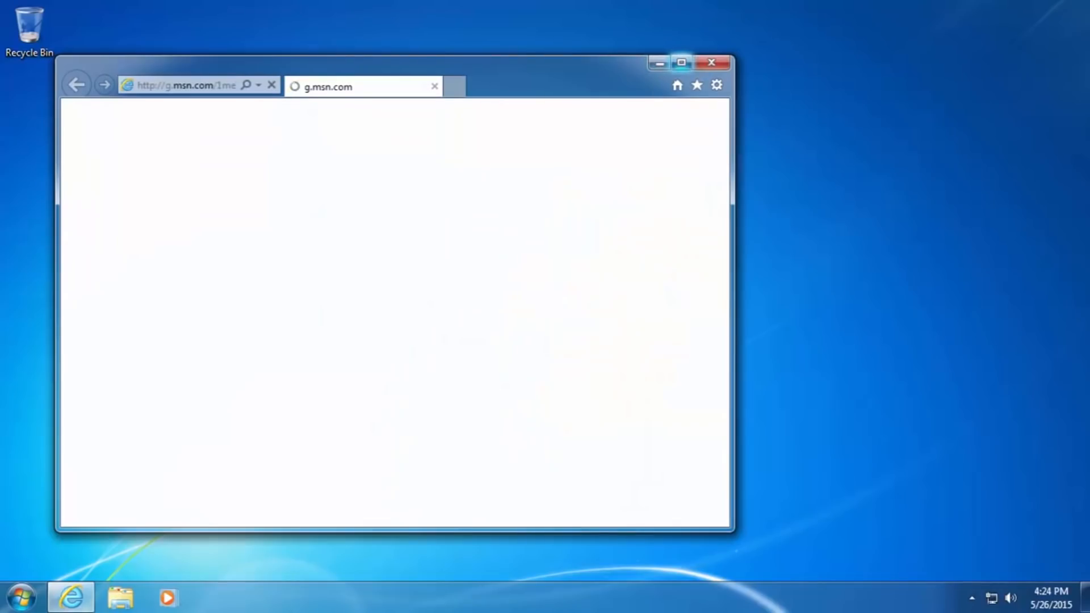
{"action": "left_click", "coordinate": [683, 62]}
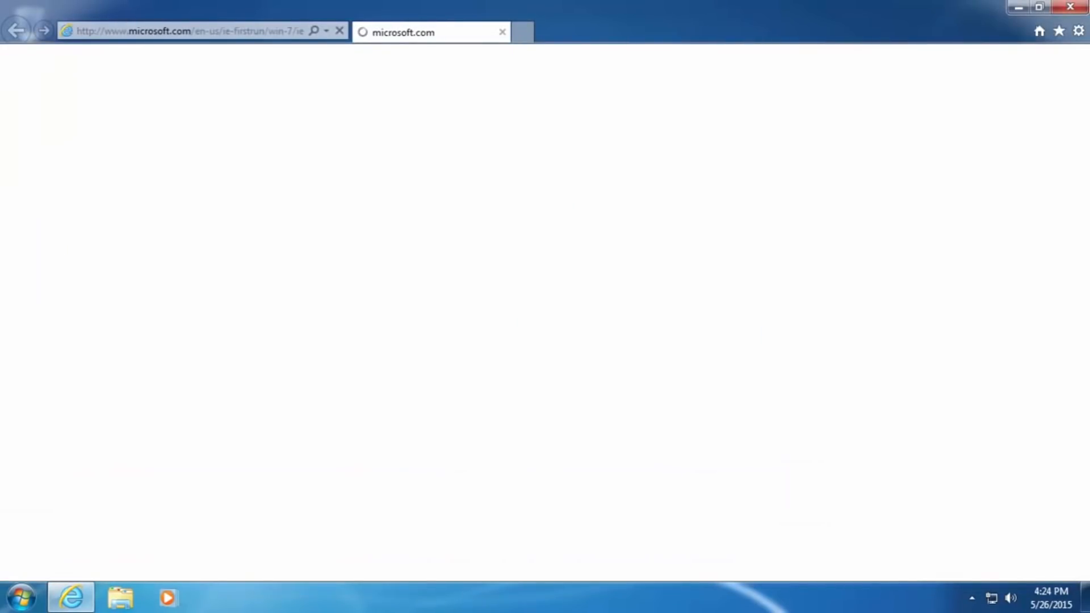
{"action": "left_click", "coordinate": [1079, 30]}
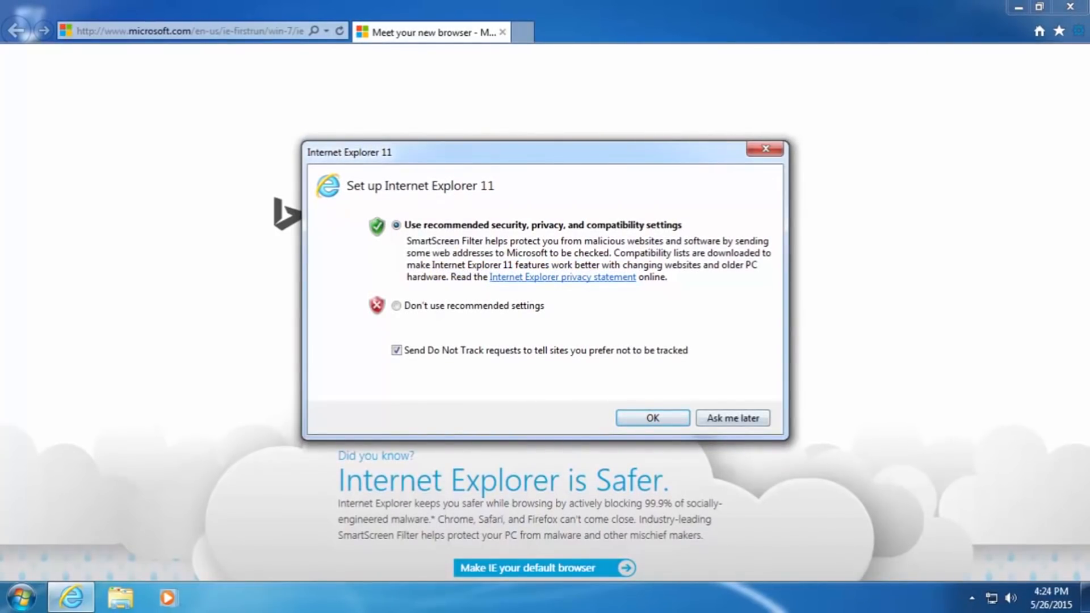
{"action": "left_click", "coordinate": [653, 417]}
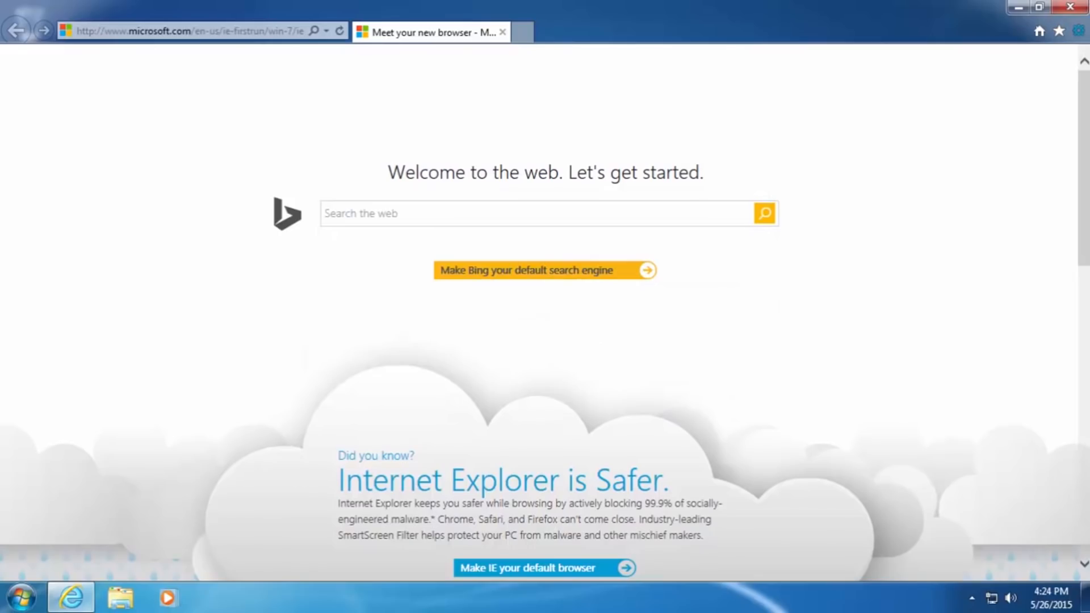
{"action": "left_click", "coordinate": [1078, 30]}
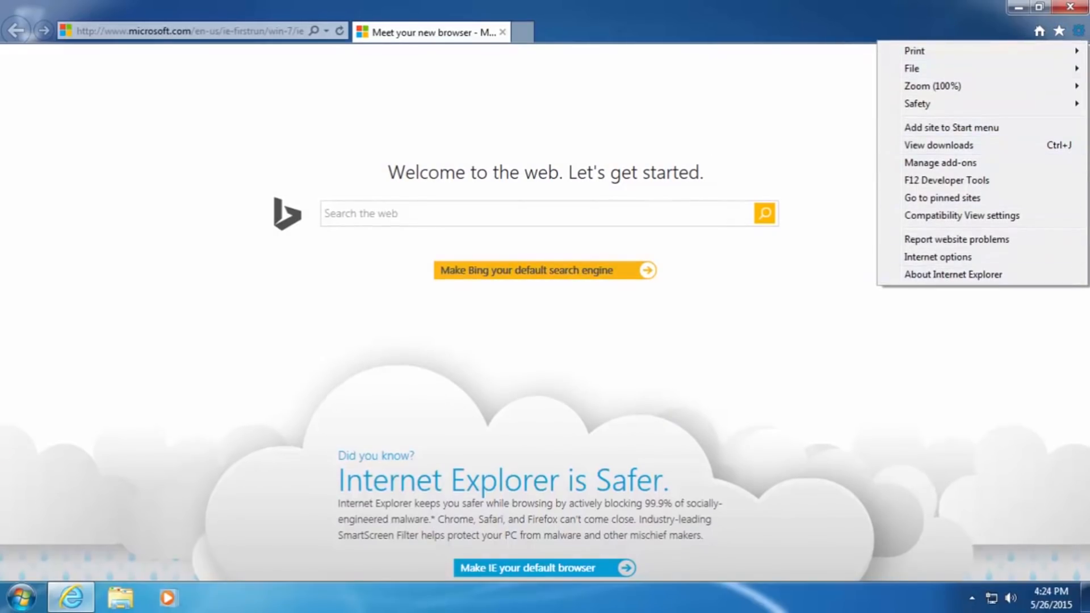
{"action": "left_click", "coordinate": [953, 274]}
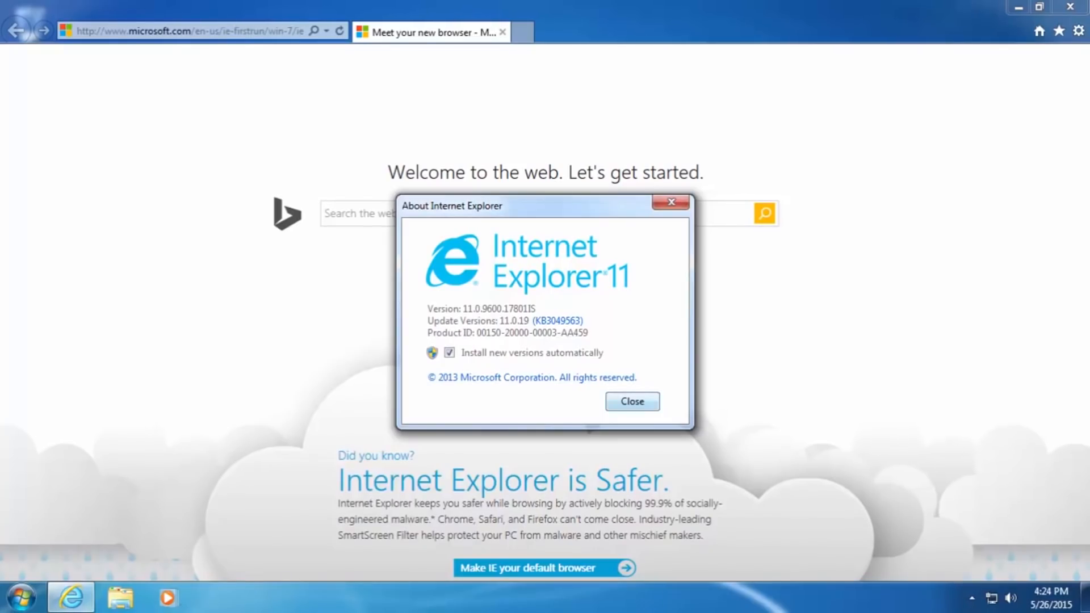
{"action": "left_click", "coordinate": [631, 402]}
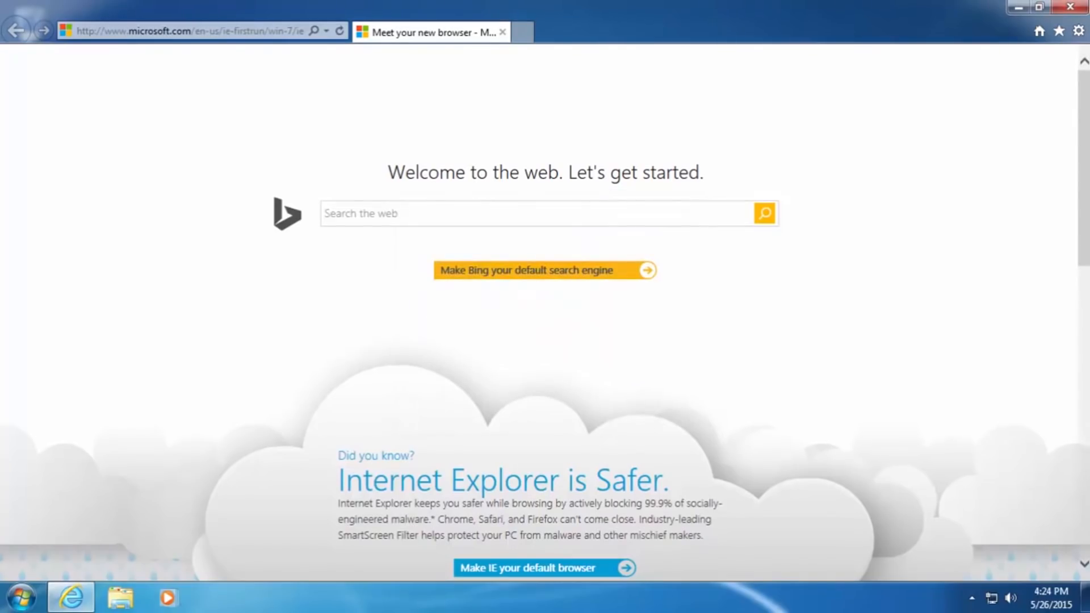
{"action": "left_click", "coordinate": [1065, 6]}
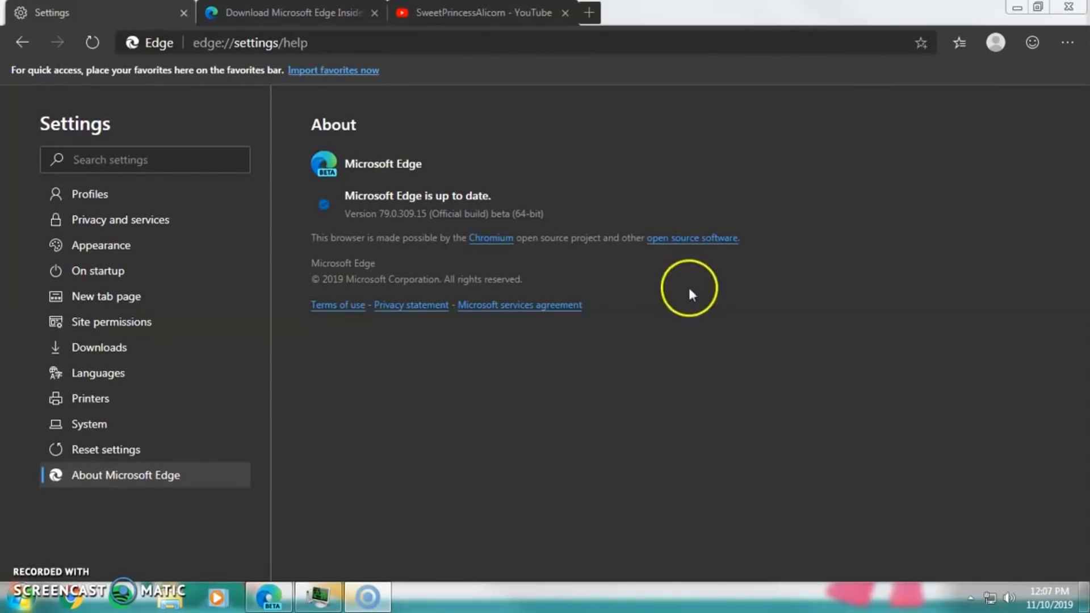
Switch to the Edge Insider download page and scroll to the Beta, Dev and Canary channel cards
{"action": "left_click", "coordinate": [290, 13]}
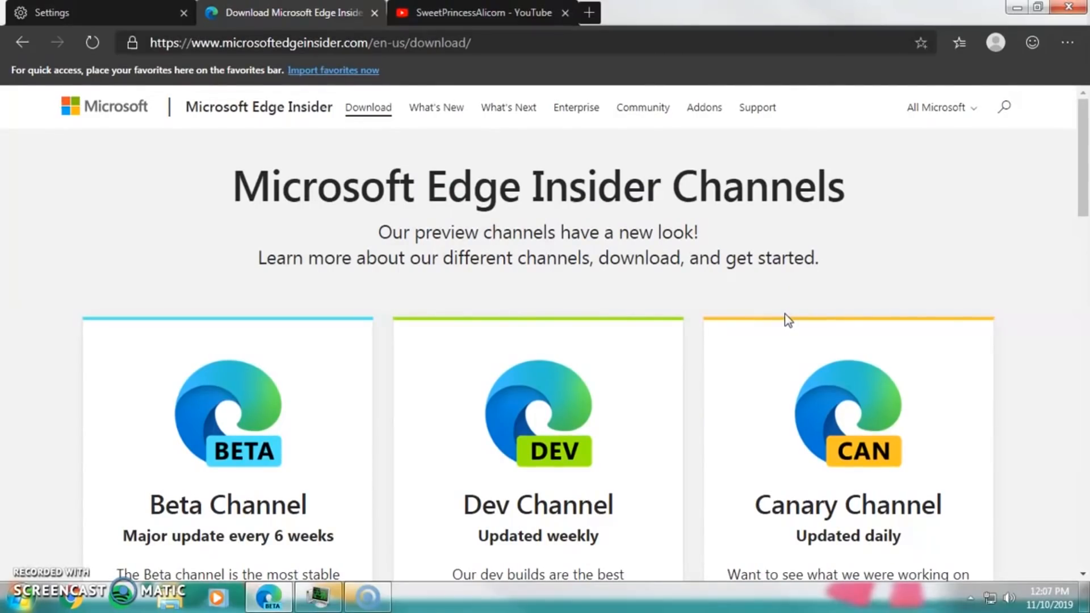
{"action": "mouse_move", "coordinate": [791, 317]}
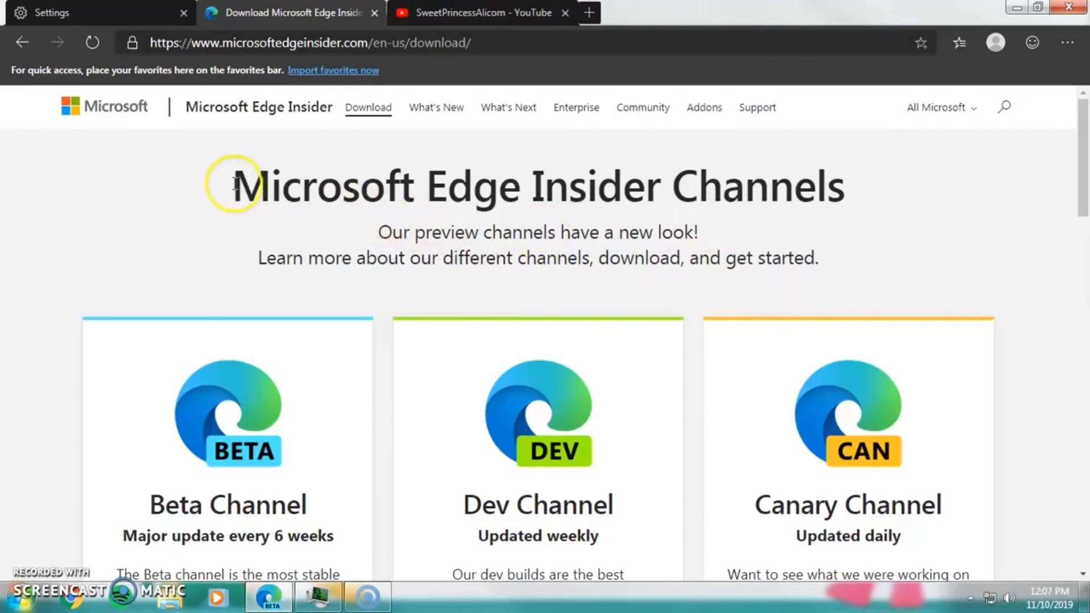
{"action": "scroll", "scroll_direction": "down", "scroll_amount": 3}
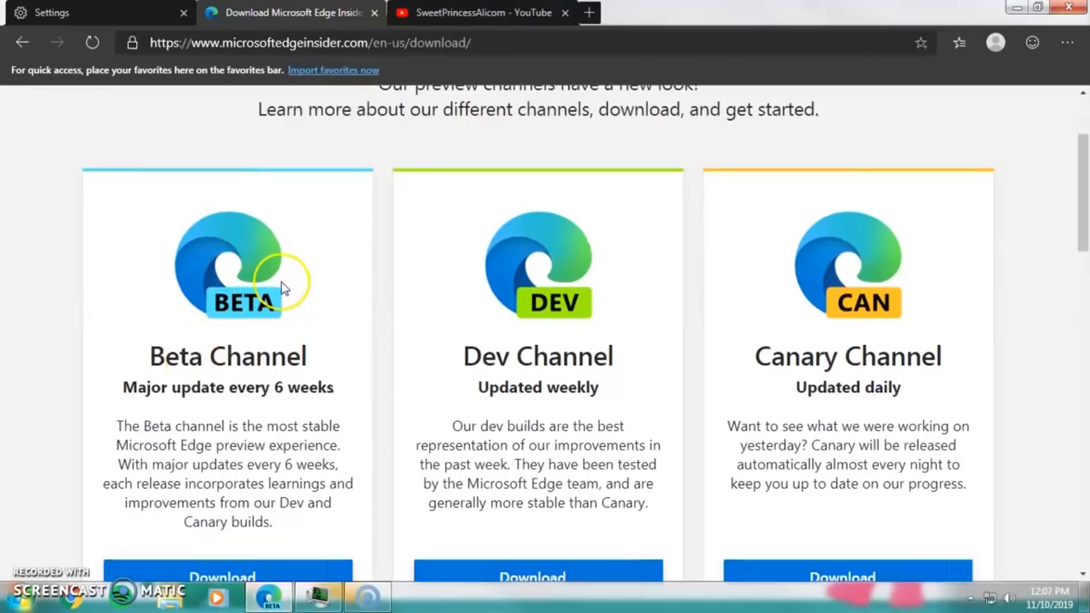
{"action": "mouse_move", "coordinate": [285, 288]}
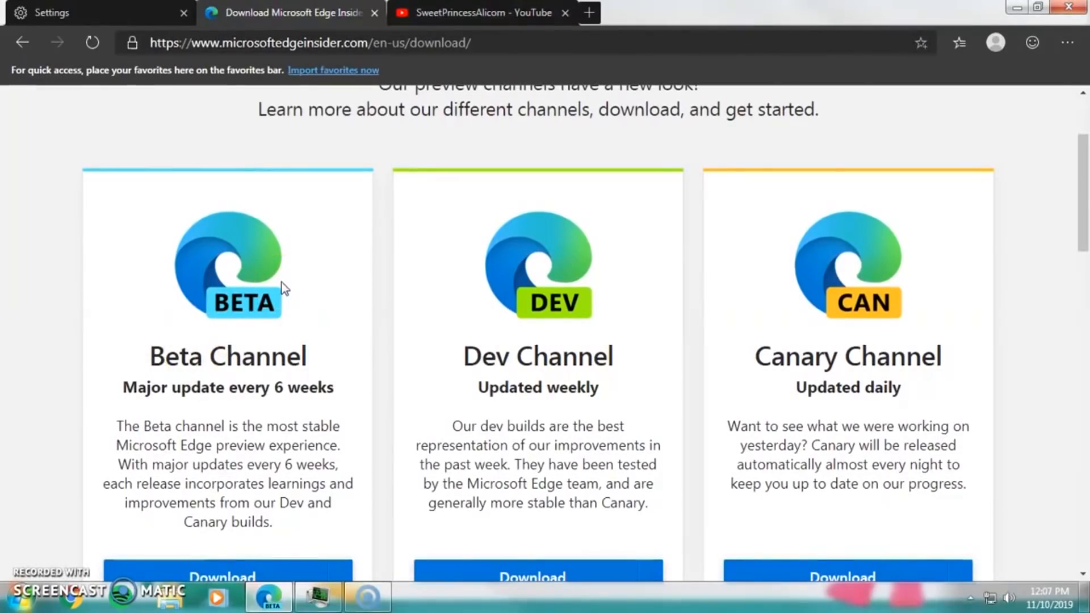